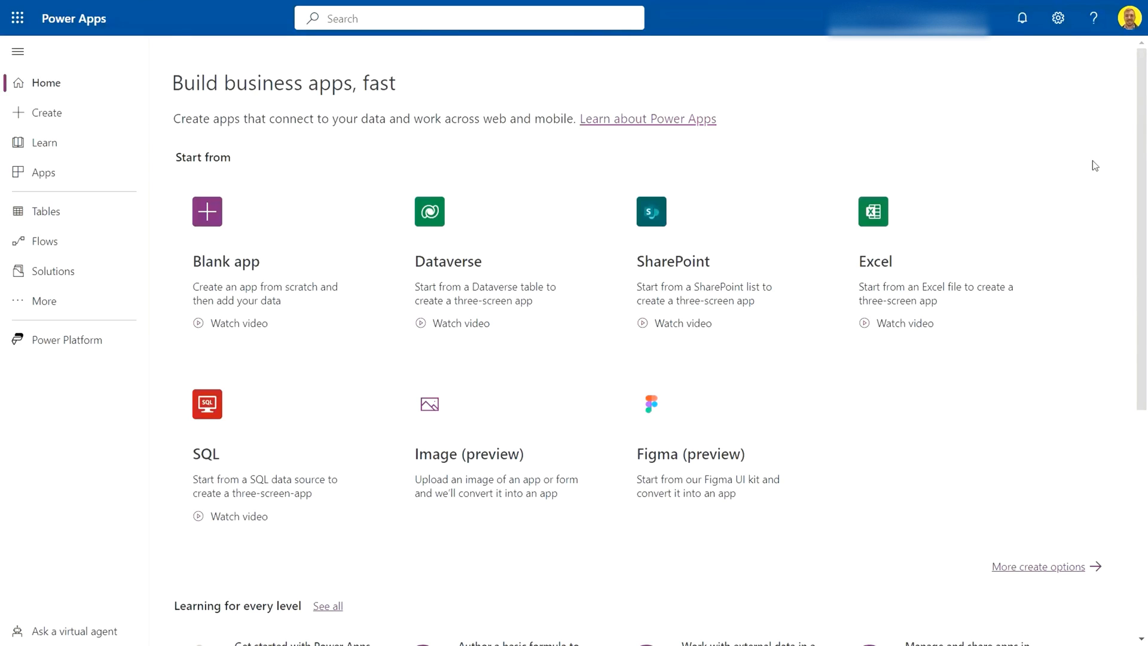
{"action": "mouse_move", "coordinate": [1040, 180]}
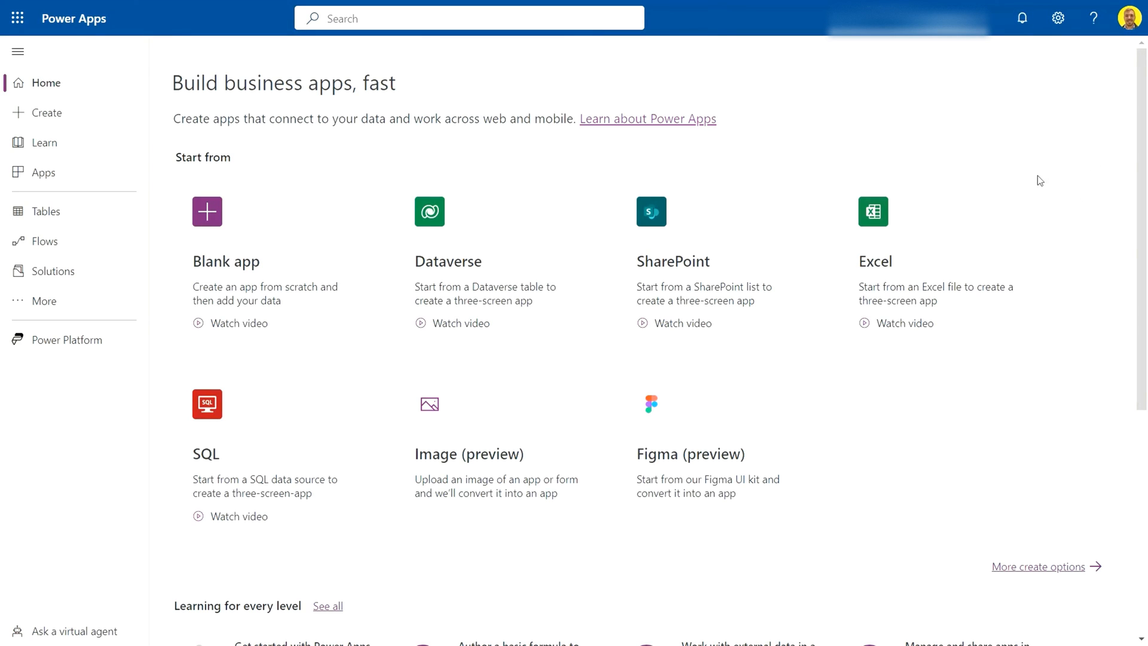
{"action": "mouse_move", "coordinate": [1001, 240]}
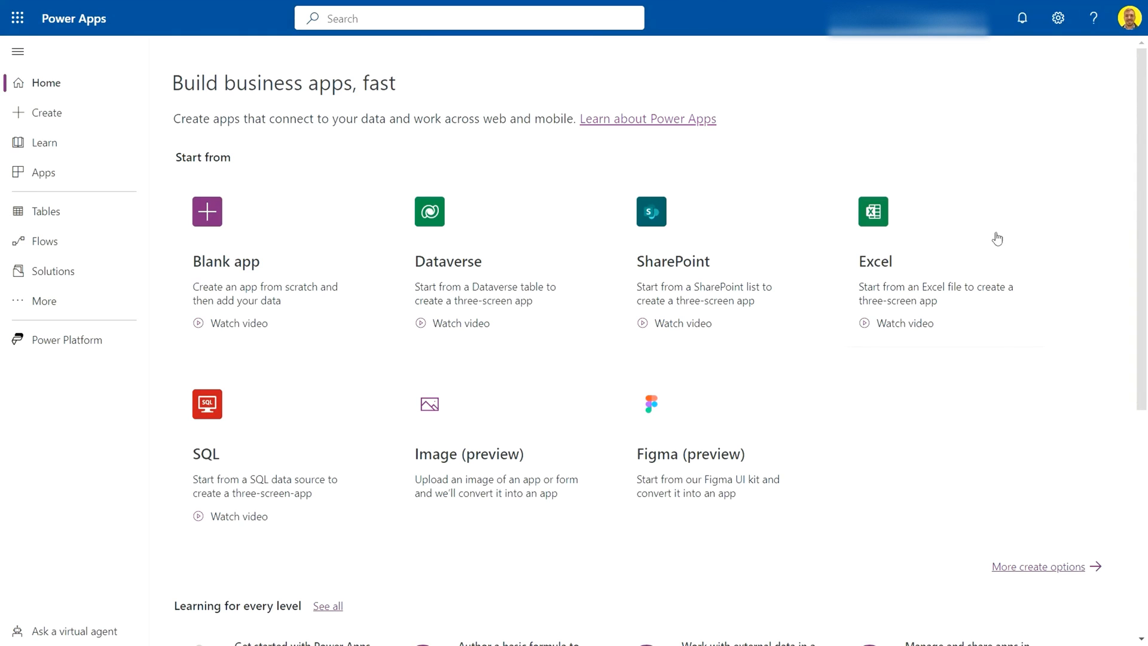
{"action": "mouse_move", "coordinate": [1005, 235]}
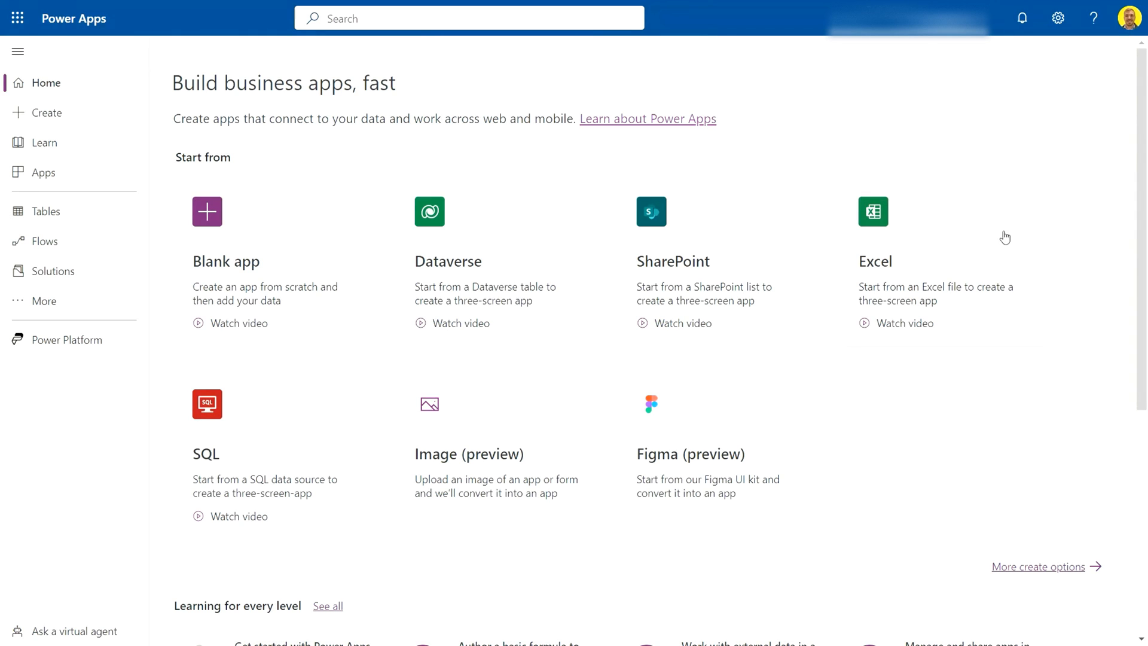
{"action": "mouse_move", "coordinate": [143, 170]}
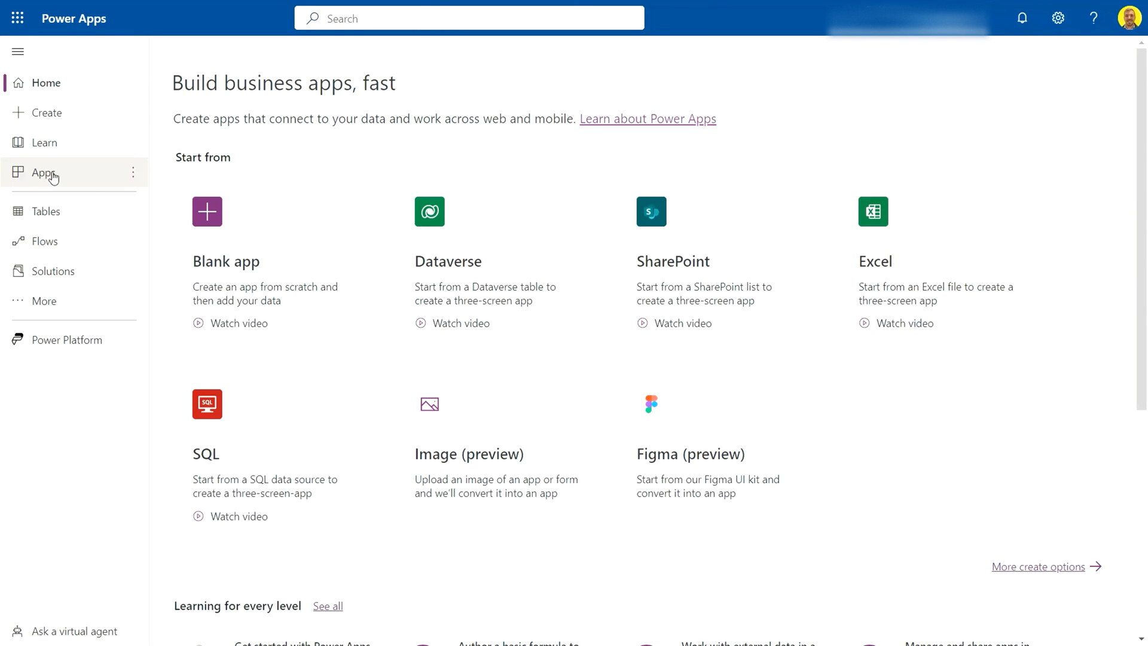
- Select the DEMO - PowerApps Form Design Template 1 app from Apps and show its actions
{"action": "left_click", "coordinate": [43, 172]}
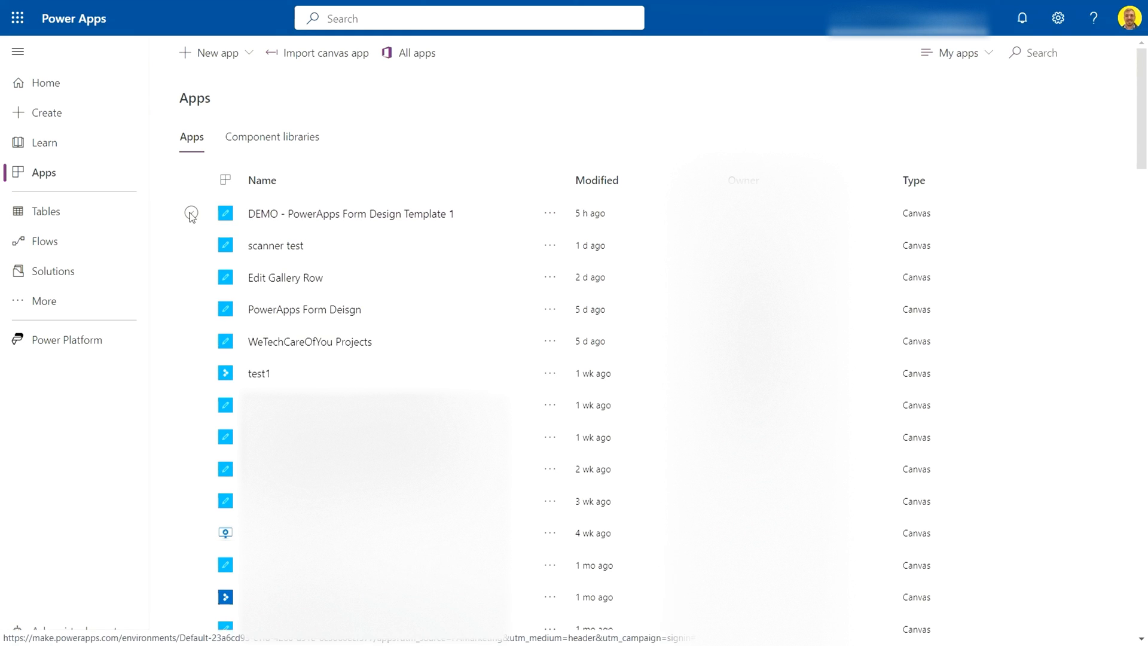
{"action": "left_click", "coordinate": [189, 213]}
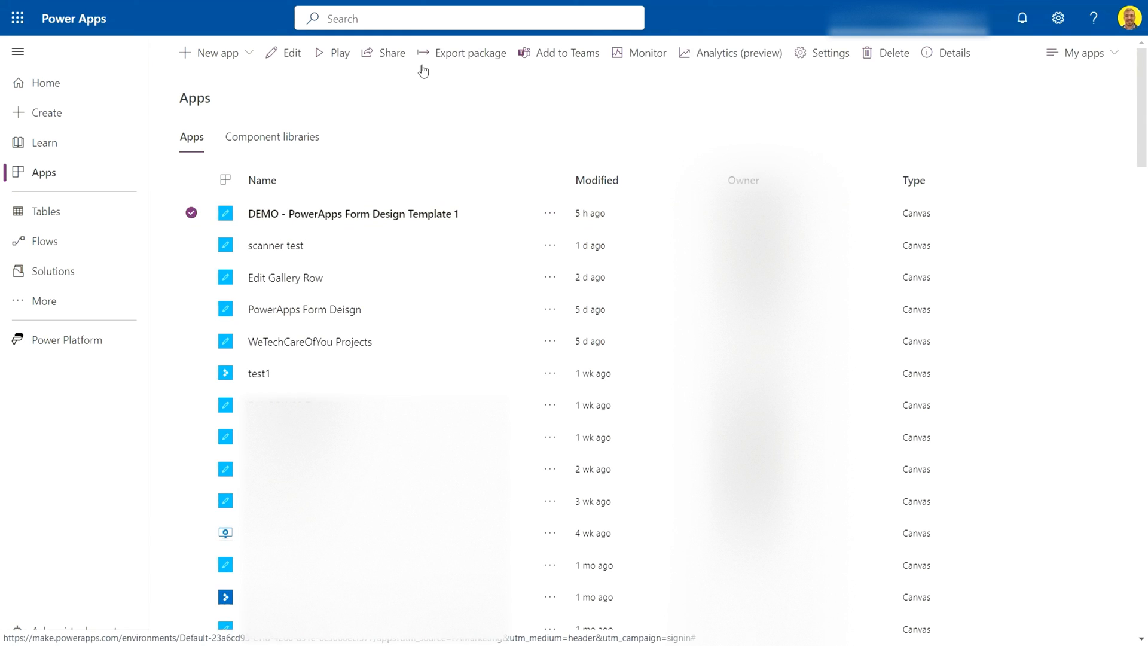
{"action": "mouse_move", "coordinate": [552, 219]}
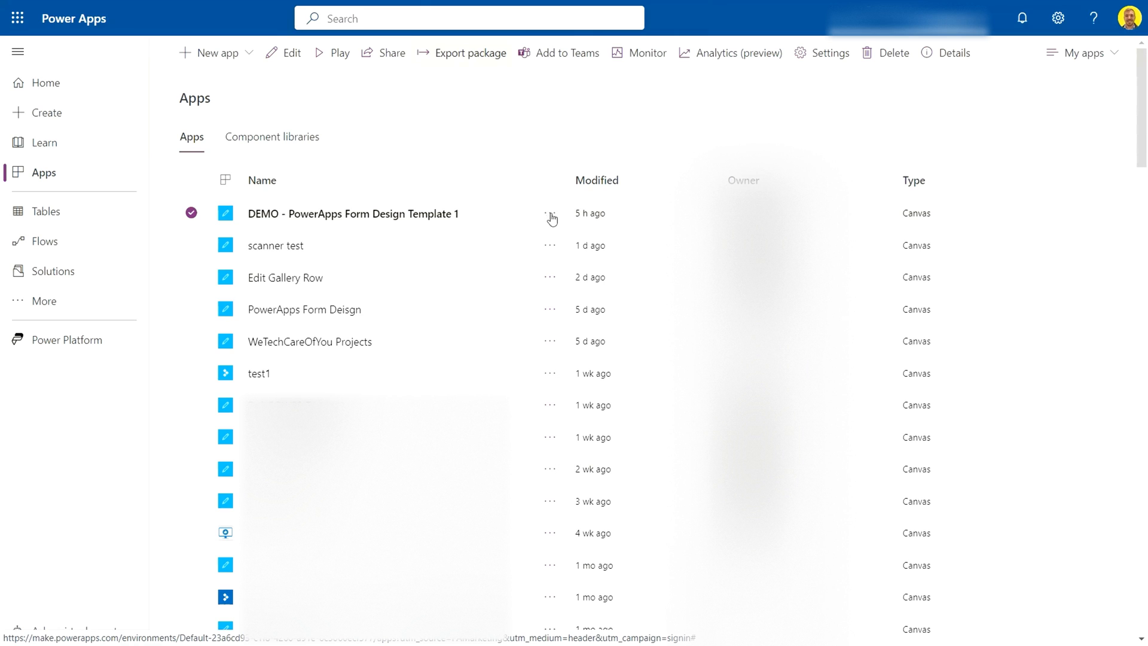
{"action": "left_click", "coordinate": [550, 217]}
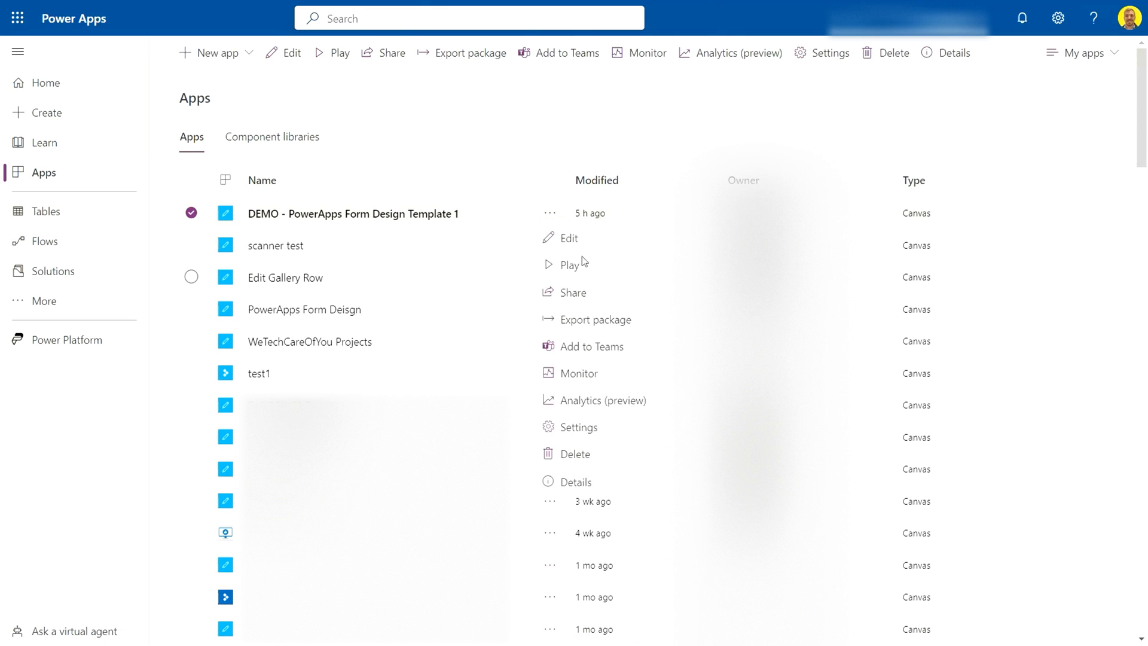
{"action": "mouse_move", "coordinate": [579, 325]}
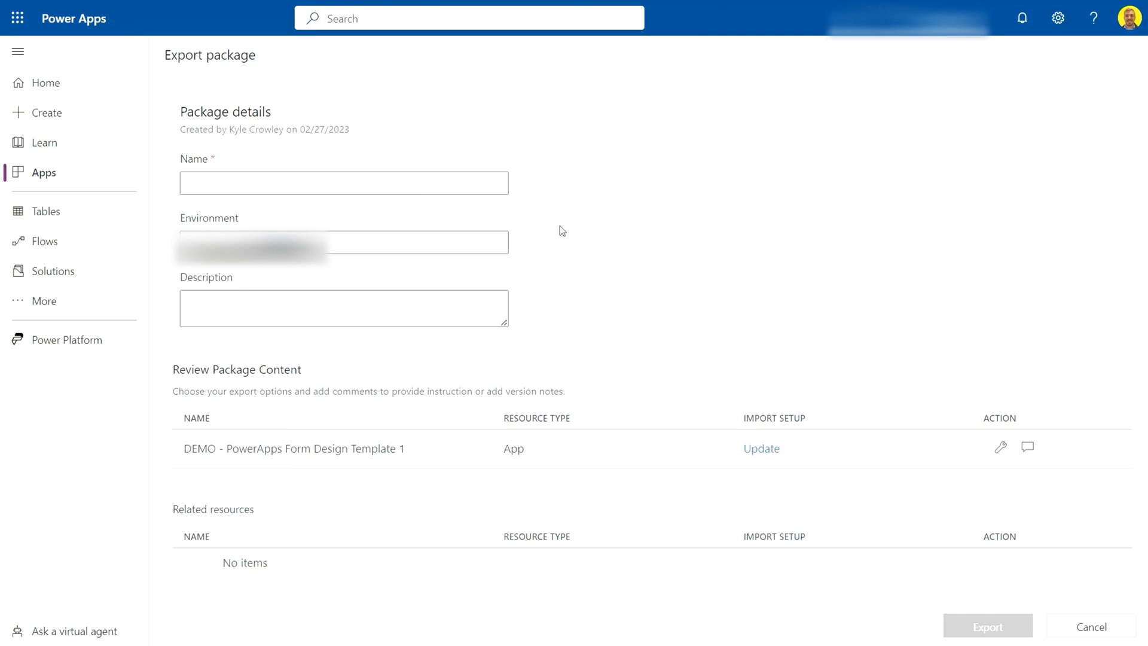
{"action": "left_click", "coordinate": [342, 183]}
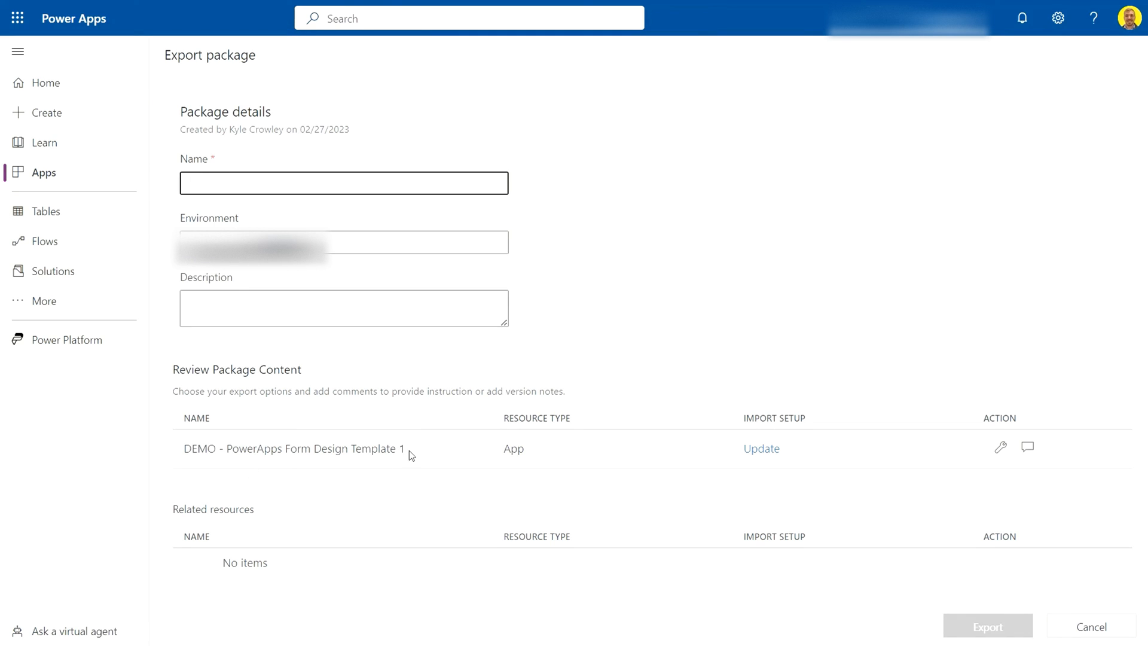
{"action": "double_click", "coordinate": [293, 448]}
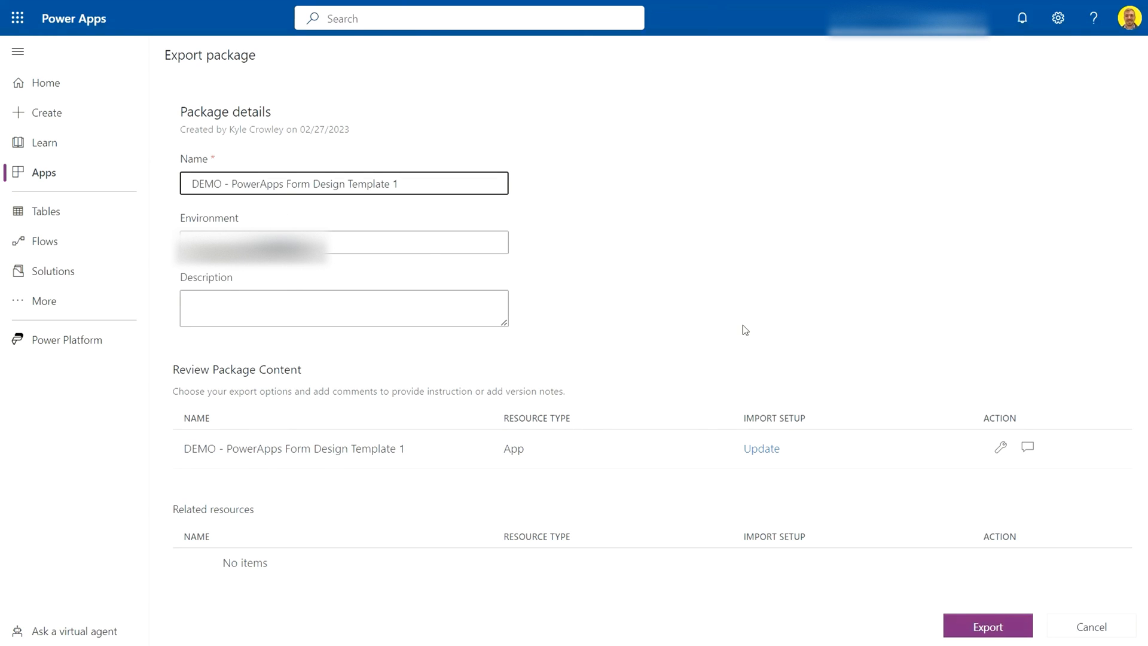
{"action": "mouse_move", "coordinate": [635, 304]}
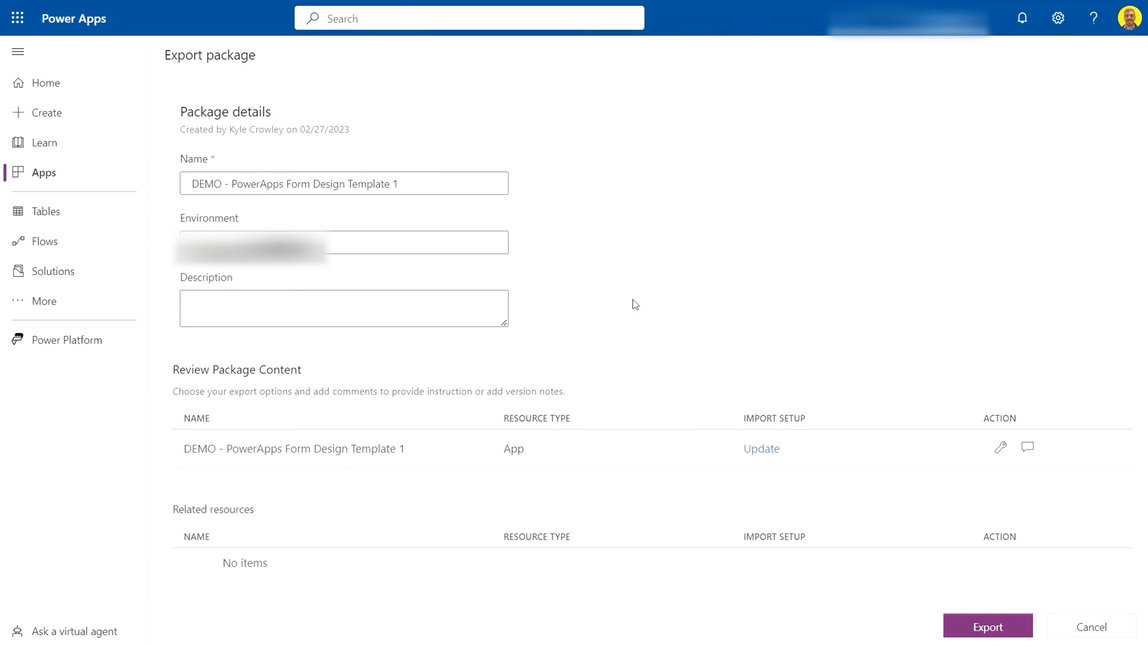
{"action": "mouse_move", "coordinate": [721, 497]}
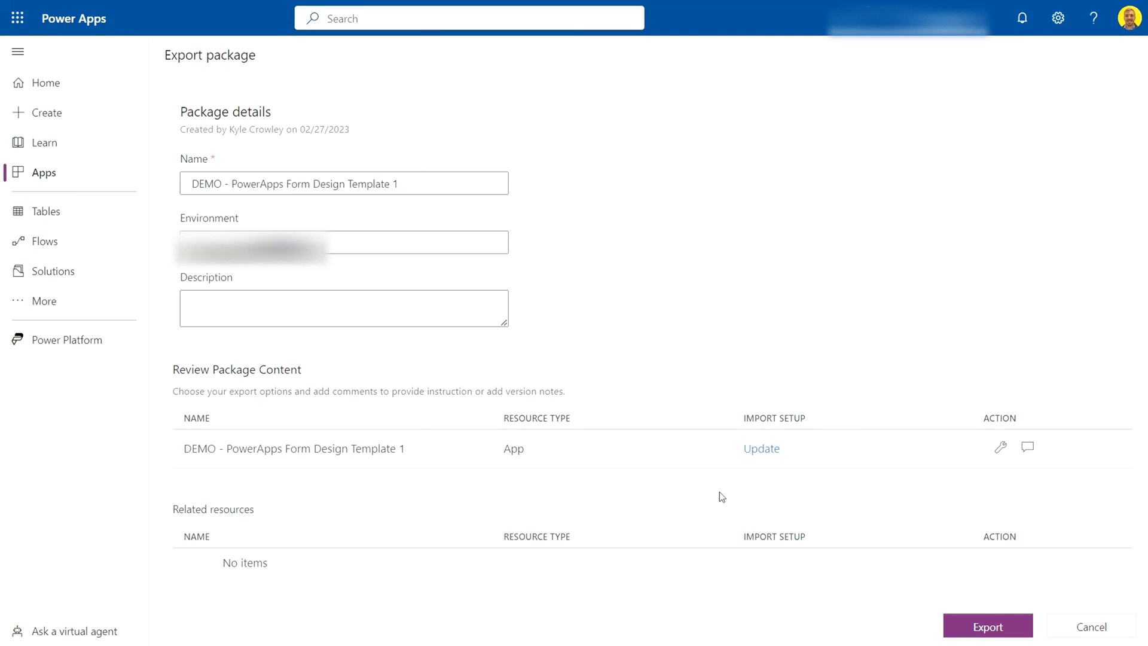
{"action": "mouse_move", "coordinate": [621, 381]}
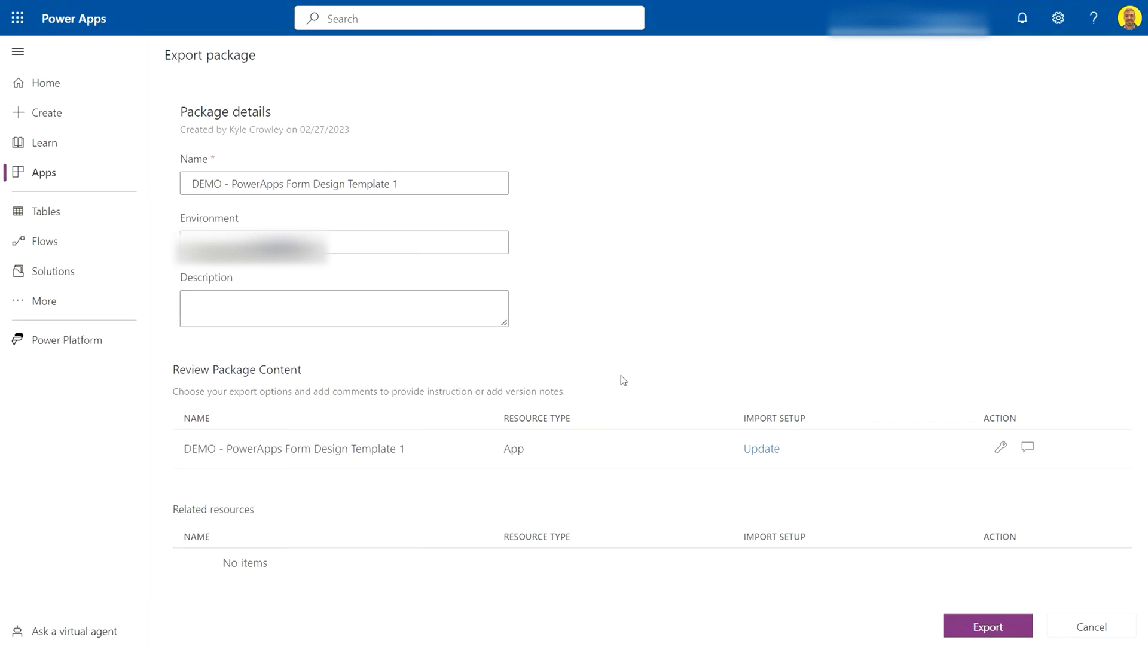
{"action": "mouse_move", "coordinate": [366, 460]}
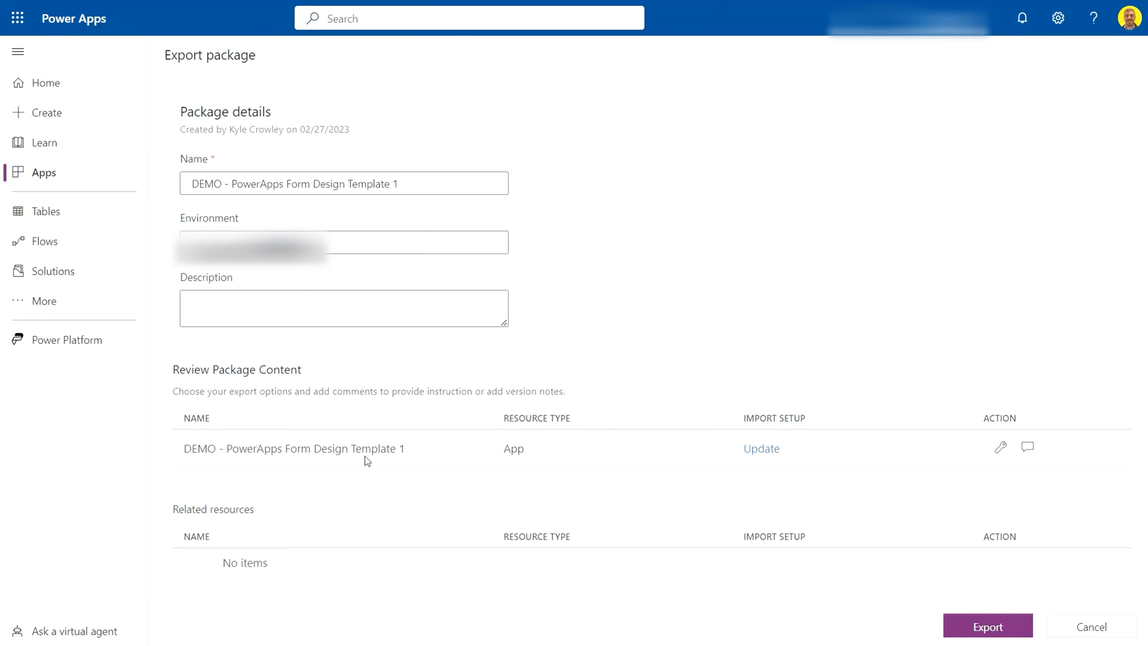
{"action": "mouse_move", "coordinate": [779, 432]}
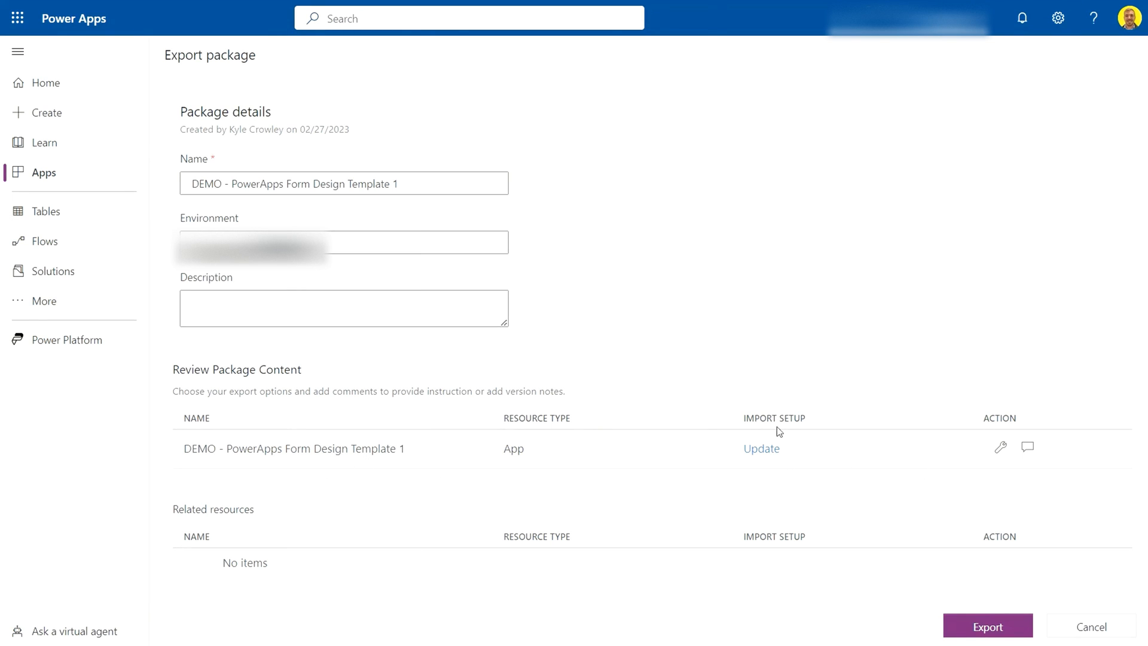
{"action": "mouse_move", "coordinate": [776, 444]}
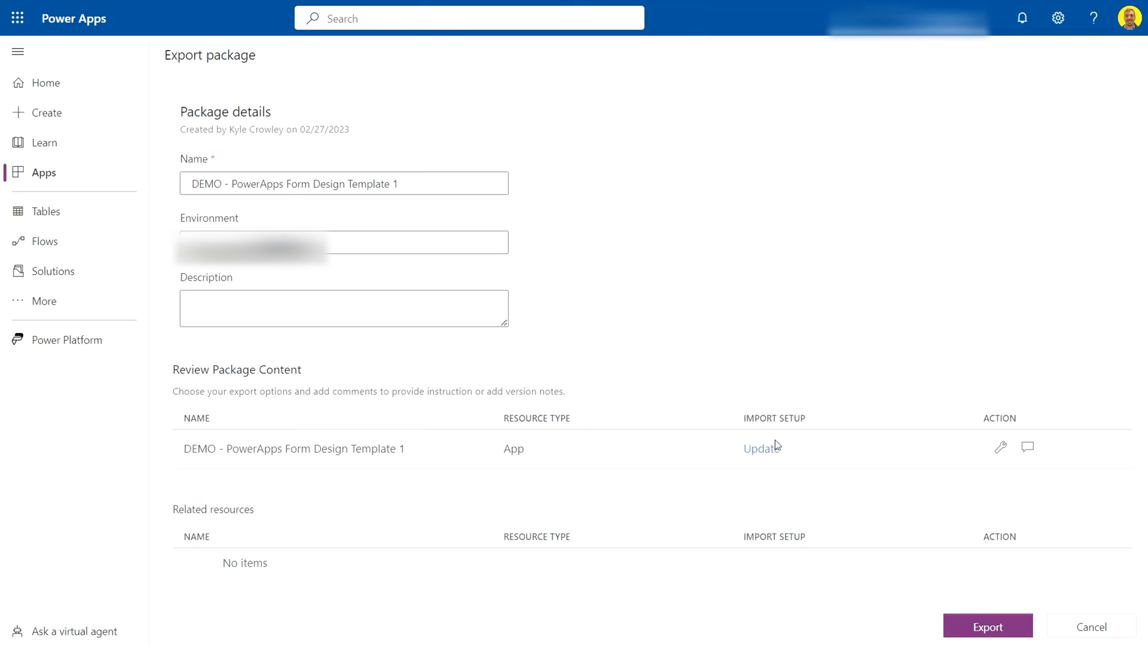
{"action": "mouse_move", "coordinate": [804, 402]}
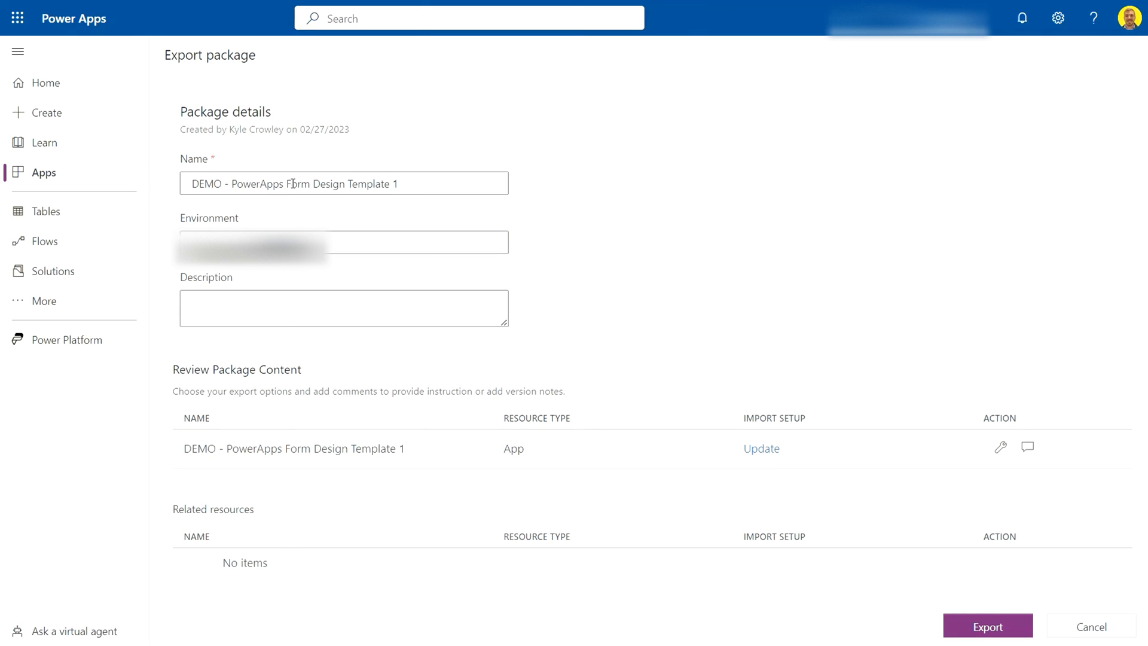
{"action": "mouse_move", "coordinate": [359, 221]}
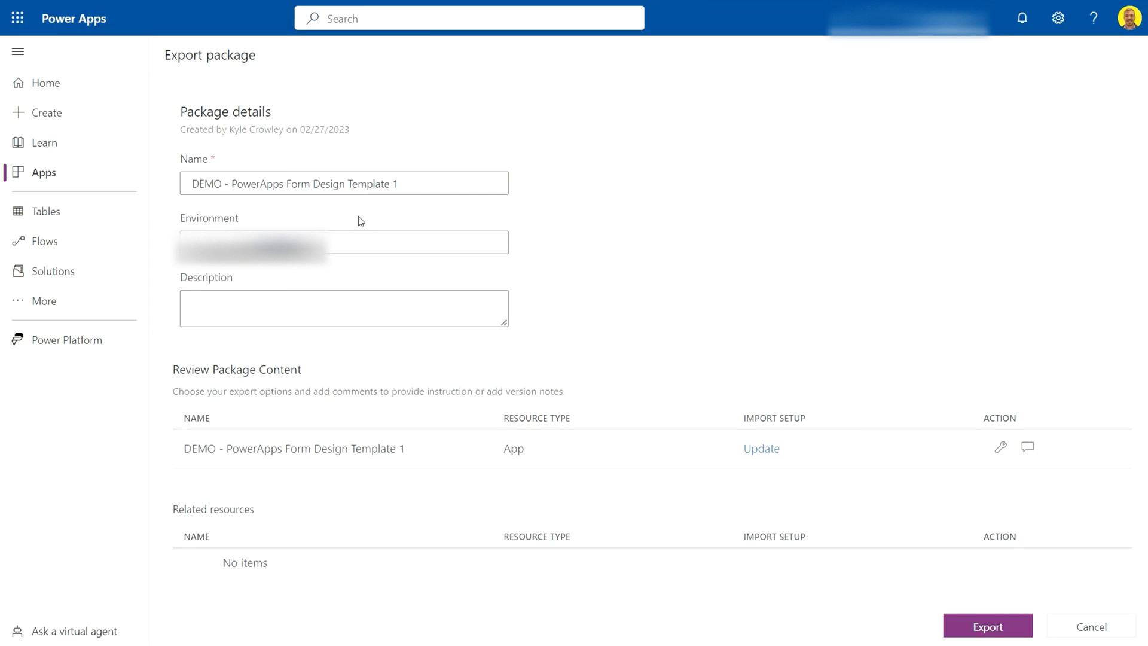
{"action": "mouse_move", "coordinate": [995, 360]}
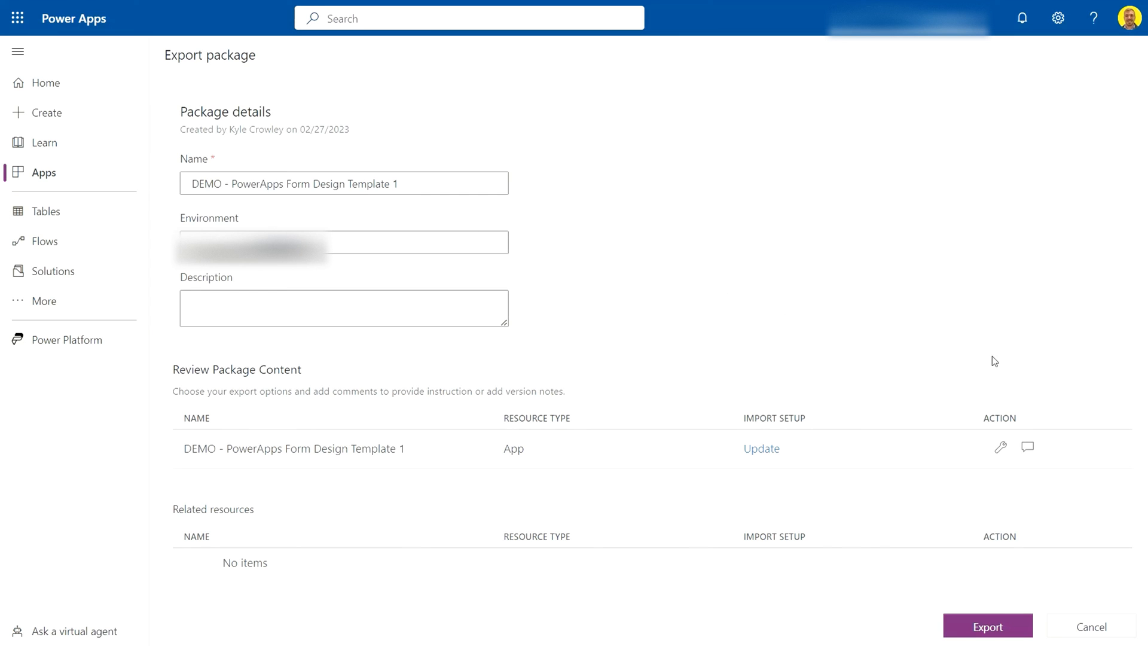
- Change the app's import setup from Update to 'Create as new' and save it
{"action": "left_click", "coordinate": [760, 448]}
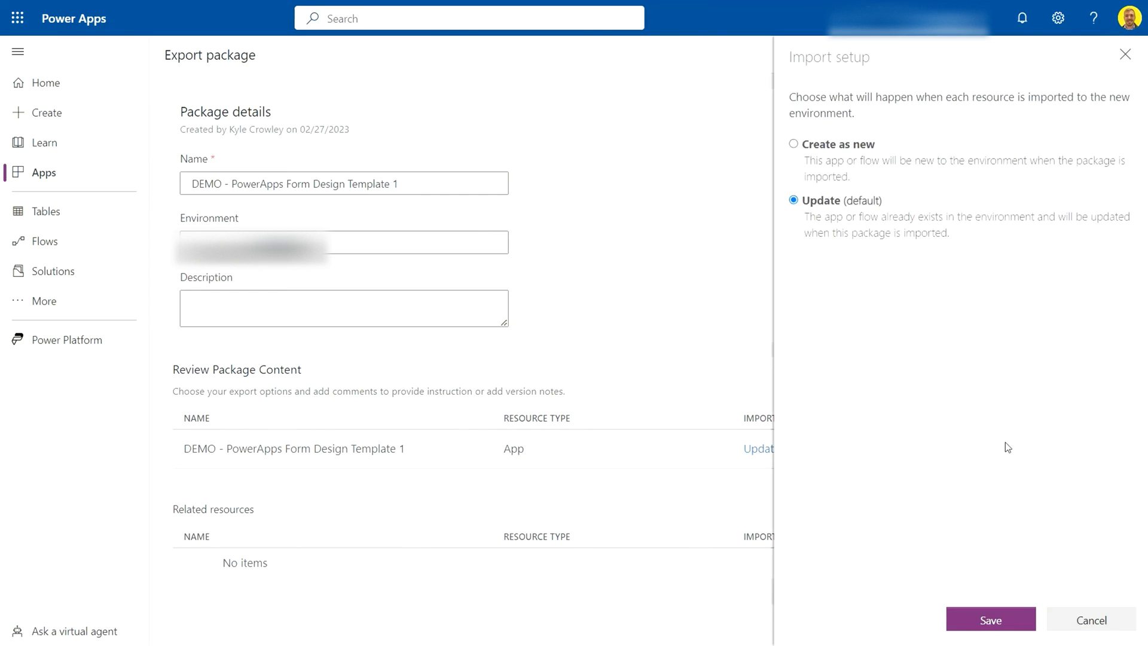
{"action": "left_click", "coordinate": [794, 143]}
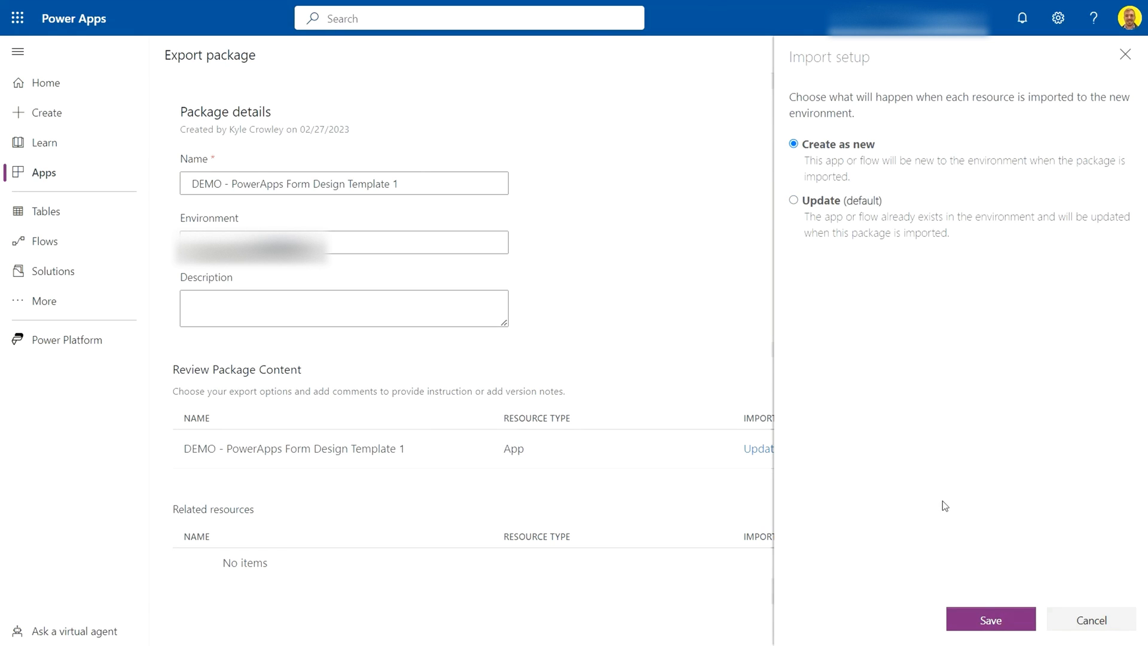
{"action": "left_click", "coordinate": [989, 619]}
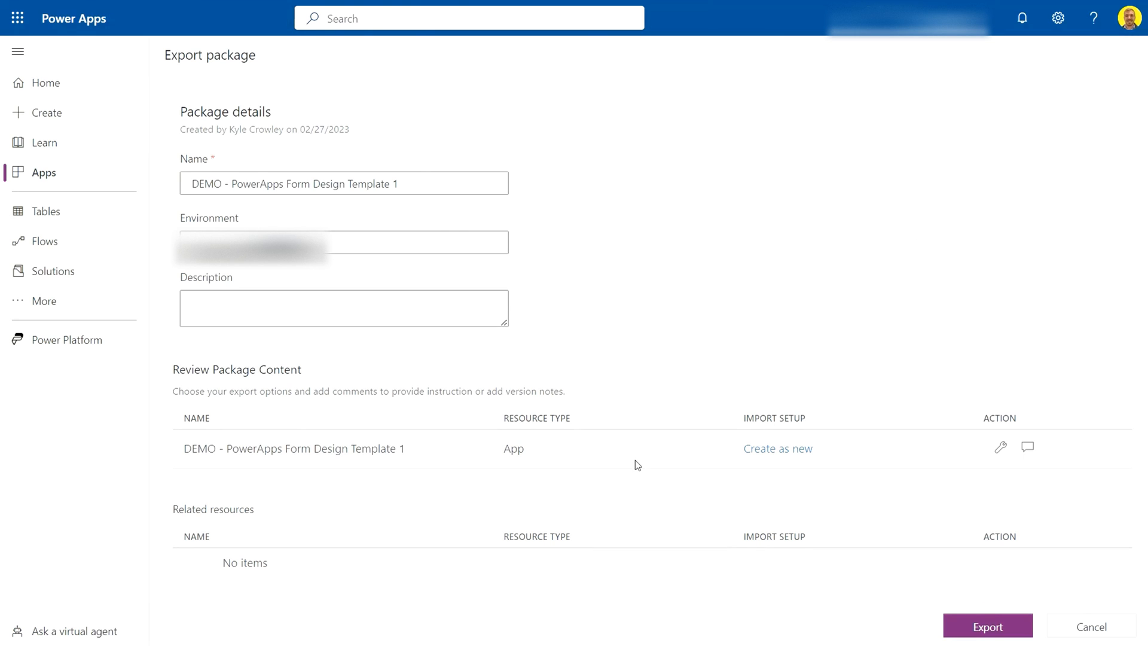
{"action": "mouse_move", "coordinate": [291, 452]}
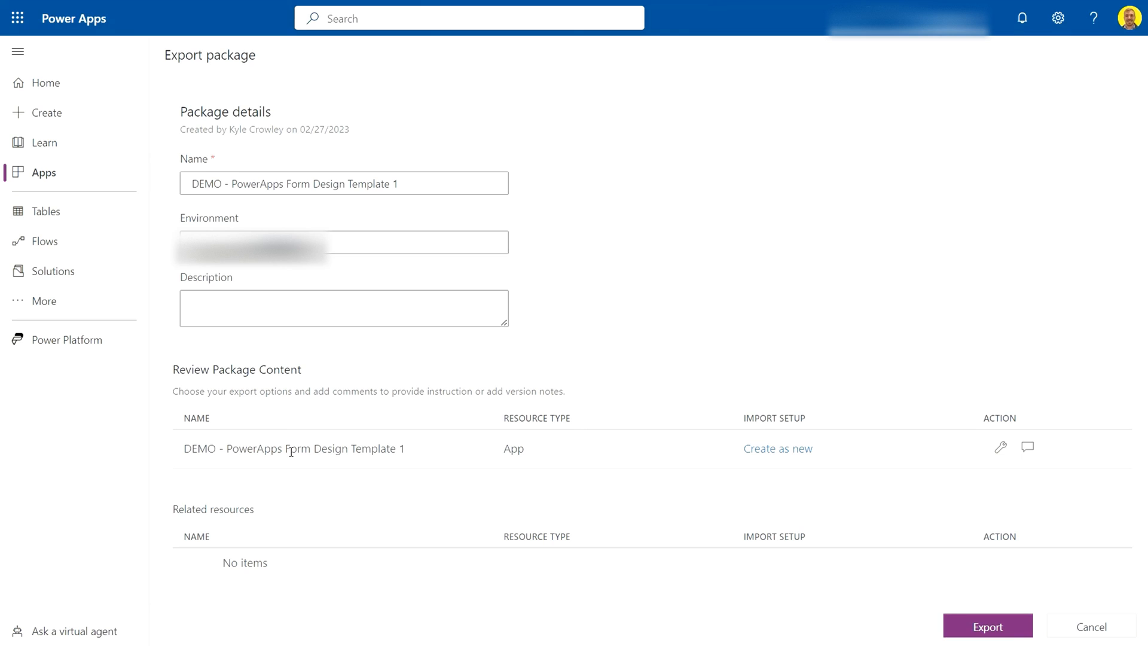
{"action": "mouse_move", "coordinate": [764, 442]}
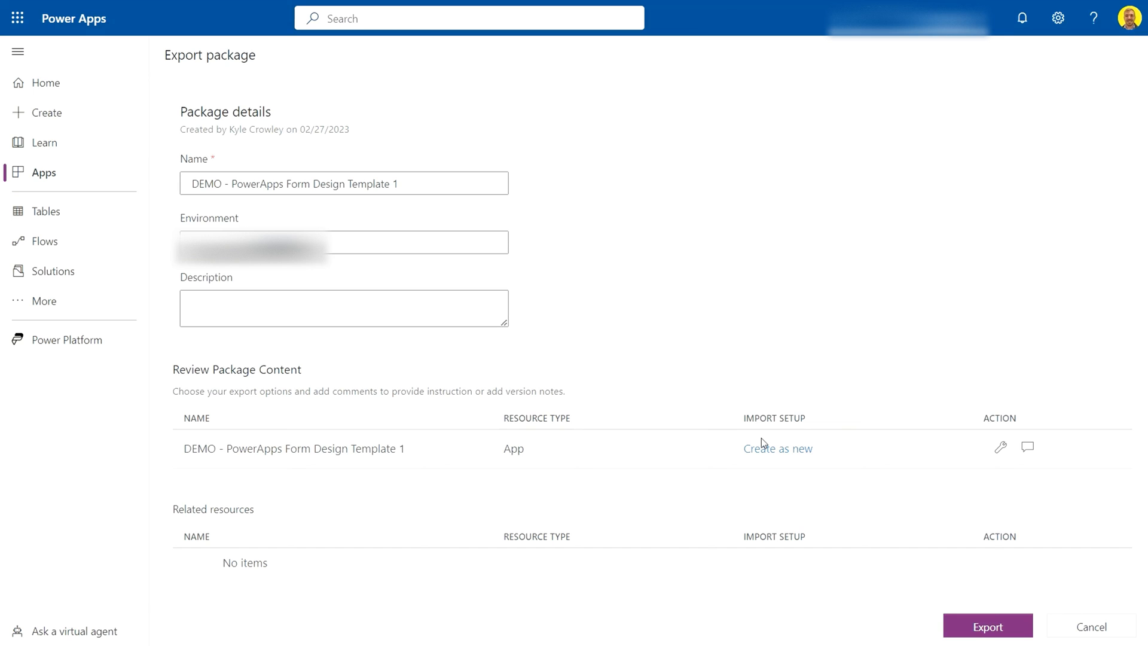
{"action": "mouse_move", "coordinate": [818, 473]}
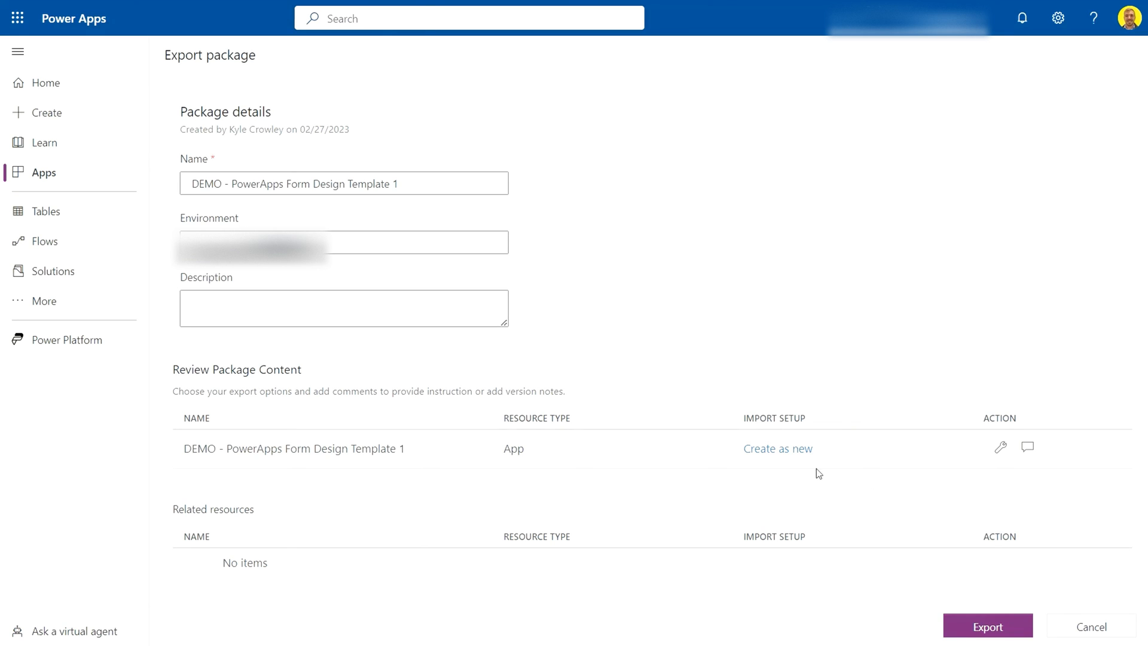
{"action": "mouse_move", "coordinate": [988, 626]}
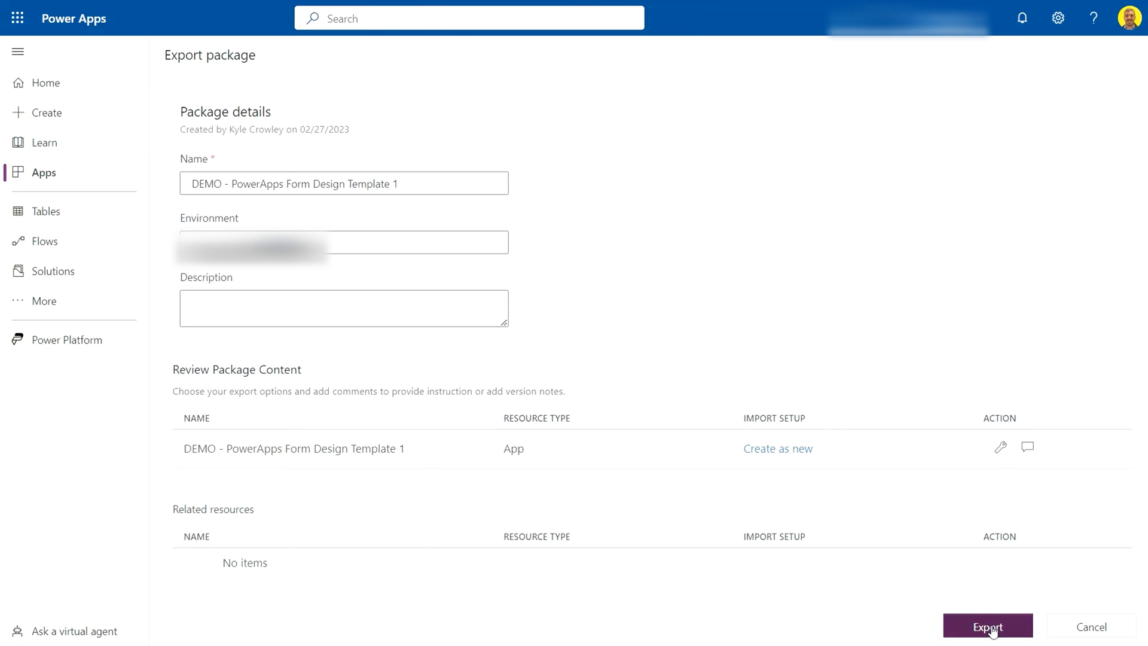
- Export the package so its zip file is created and begins downloading
{"action": "left_click", "coordinate": [987, 626]}
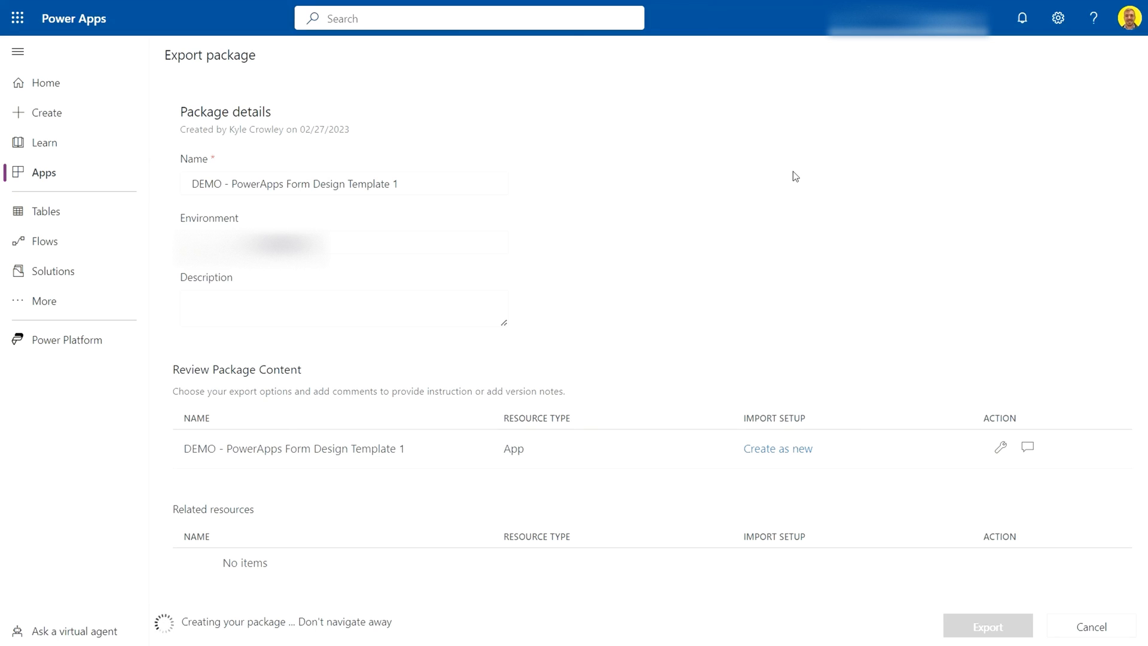
{"action": "mouse_move", "coordinate": [752, 307]}
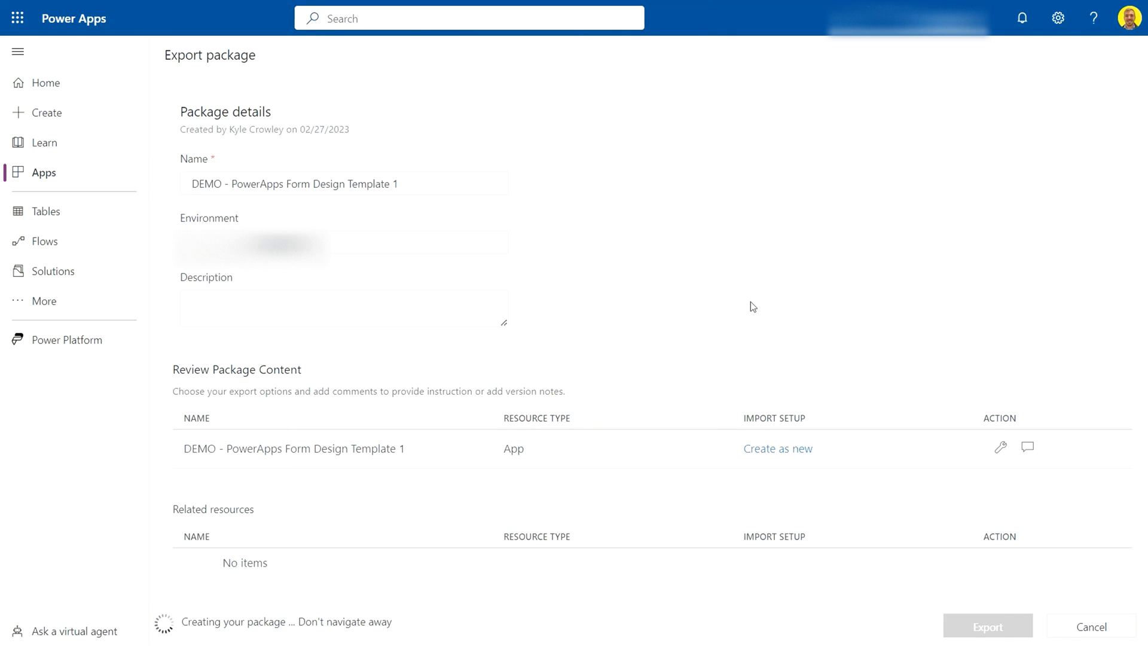
{"action": "left_click", "coordinate": [987, 626]}
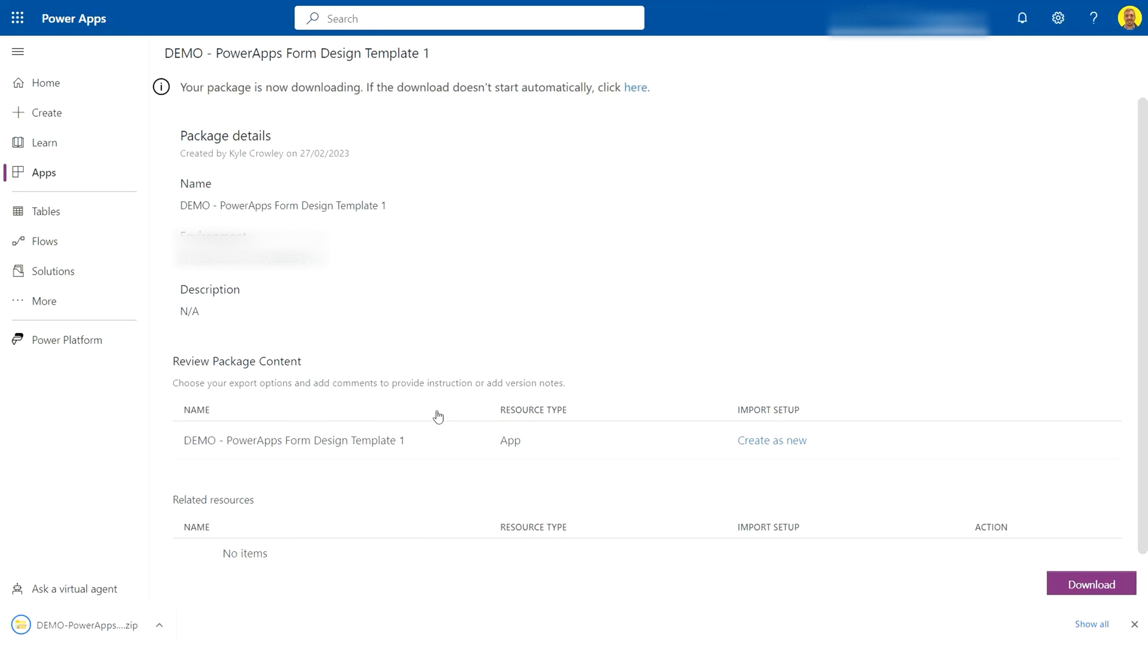
{"action": "mouse_move", "coordinate": [154, 579]}
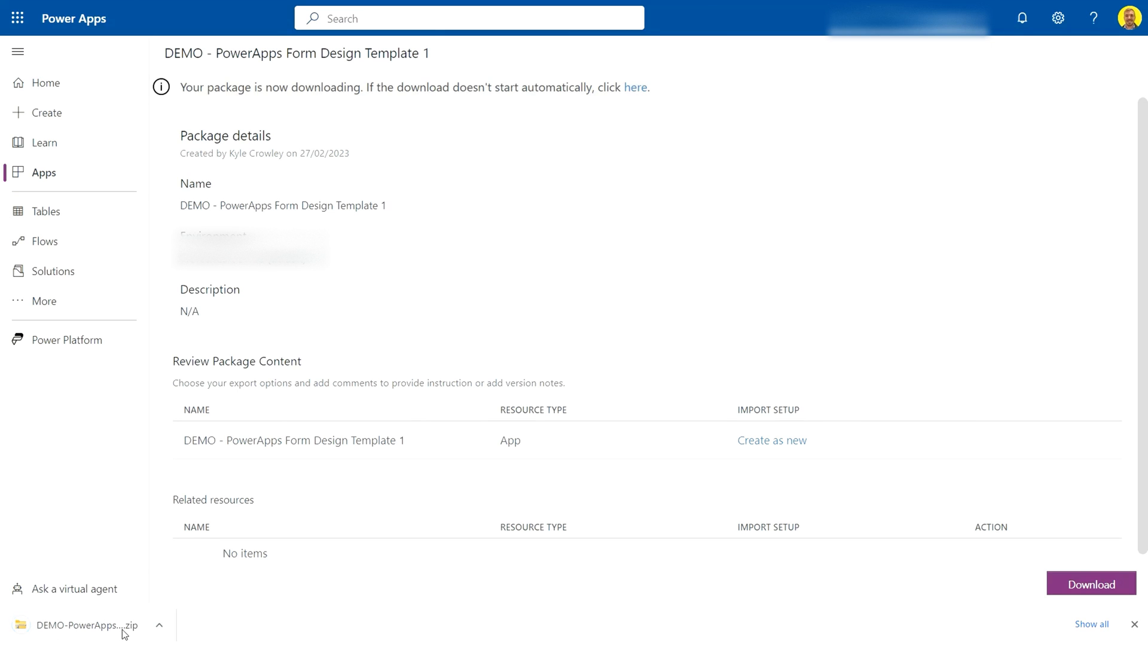
{"action": "mouse_move", "coordinate": [131, 629]}
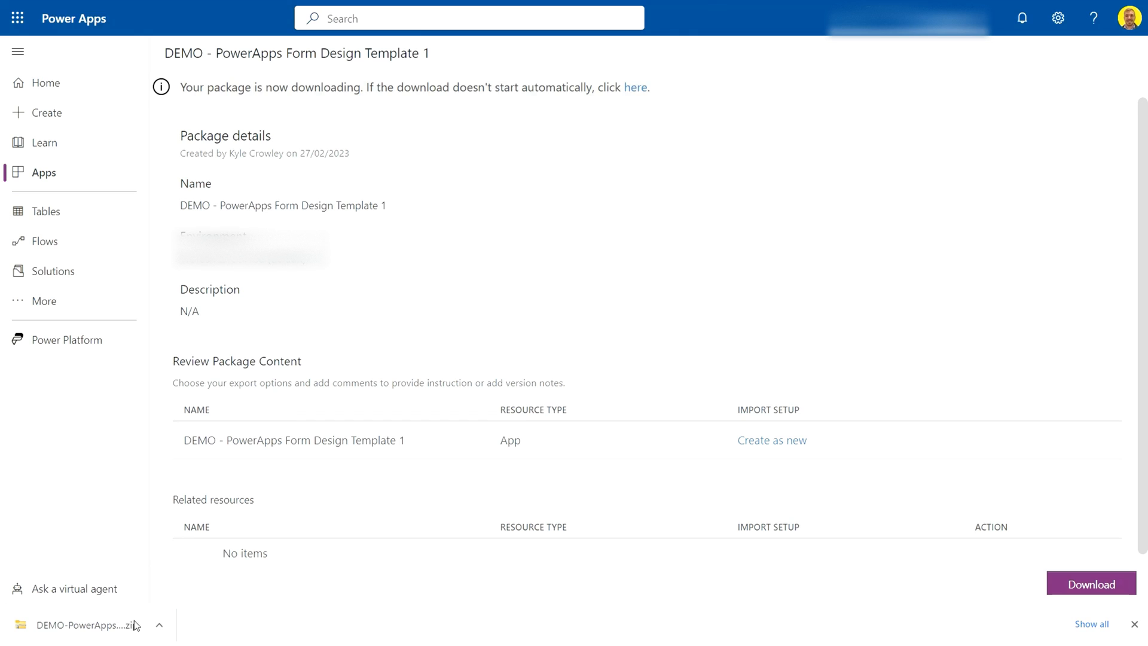
{"action": "mouse_move", "coordinate": [320, 380]}
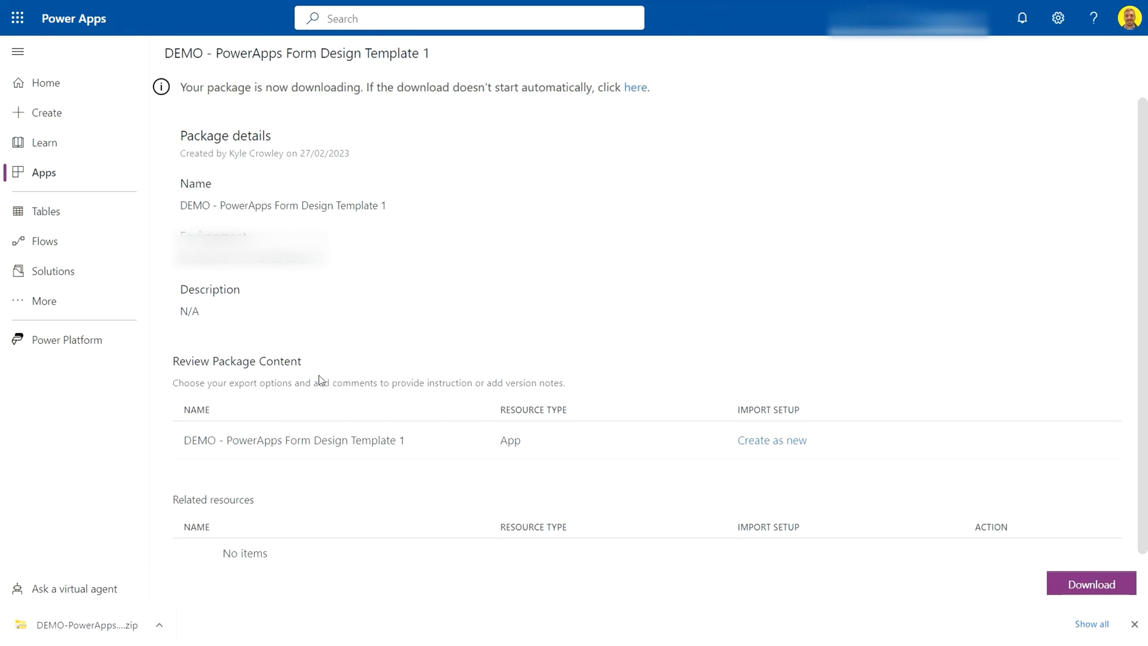